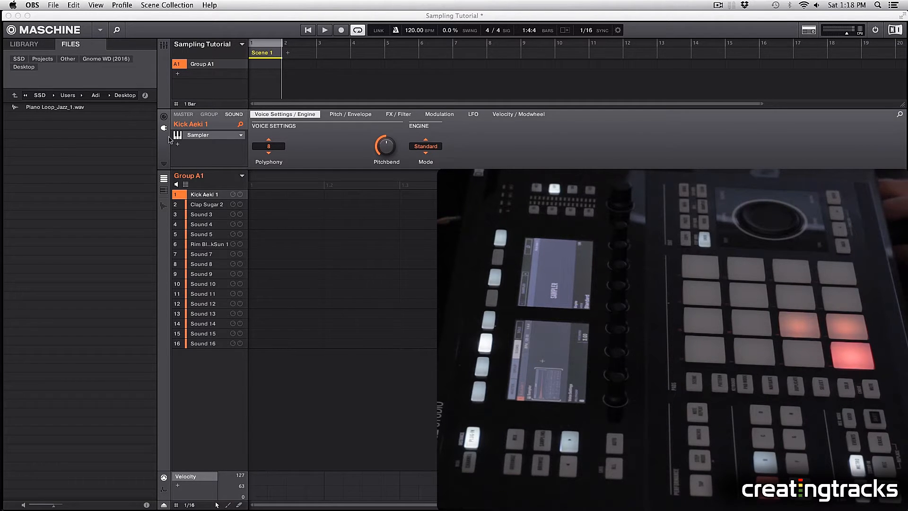
Step: Drag Piano Loop_Jazz_1.wav from the browser onto pad 13 of Group A1
drag(55, 107, 292, 290)
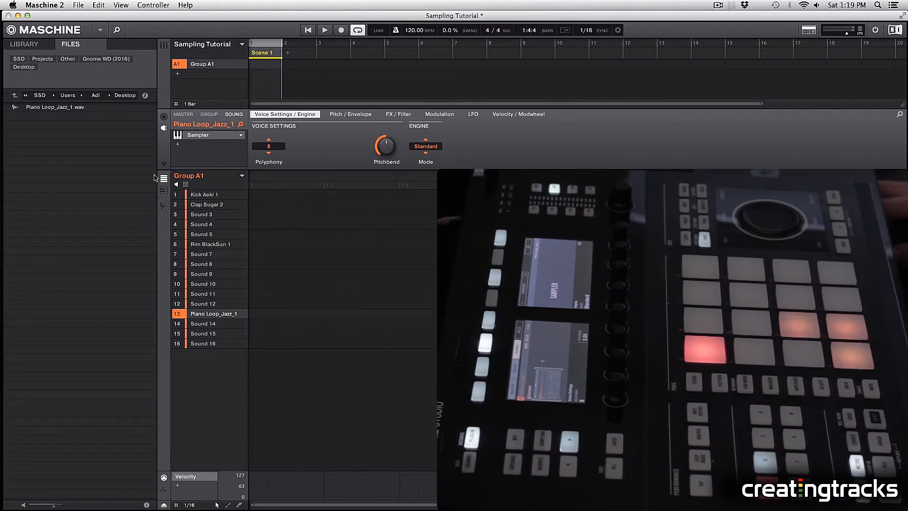
mouse_move(52, 128)
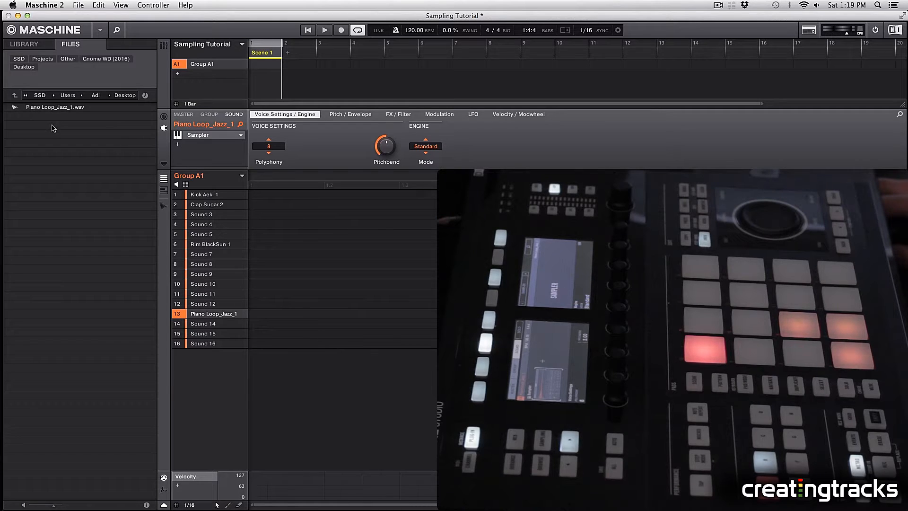
mouse_move(16, 122)
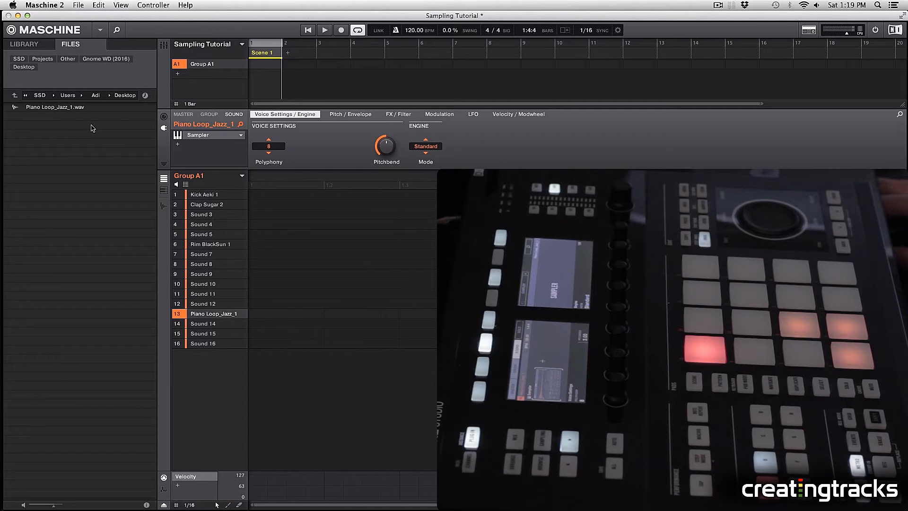
mouse_move(58, 114)
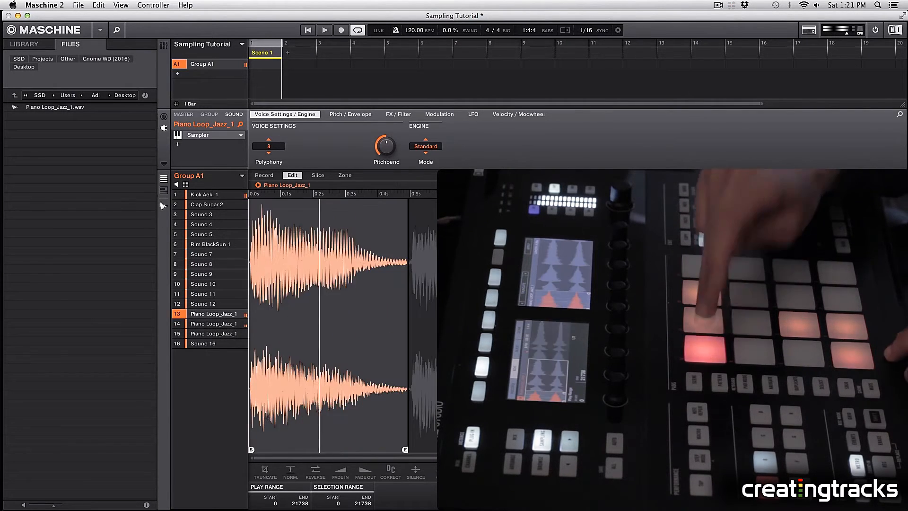
Step: Select slot 15 to check its 33343–55010 play range, then view Clap Sugar 2 in slot 2
click(206, 204)
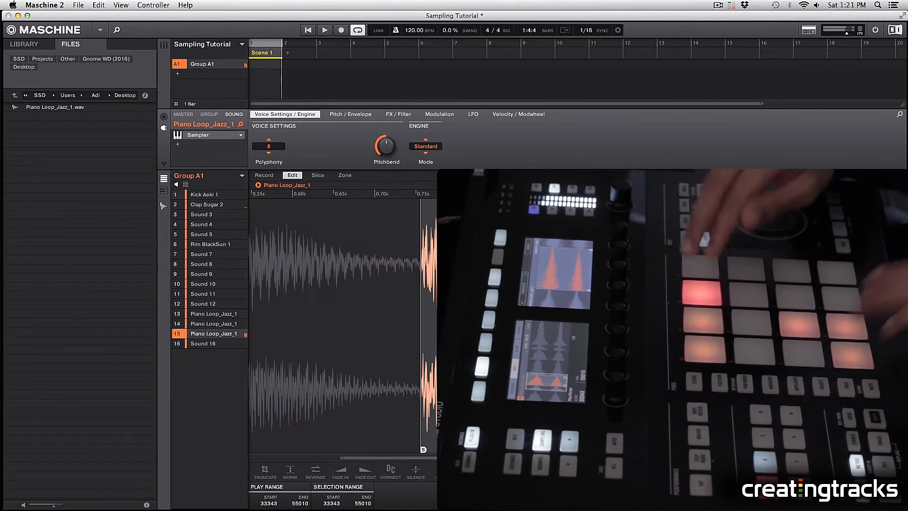
click(207, 204)
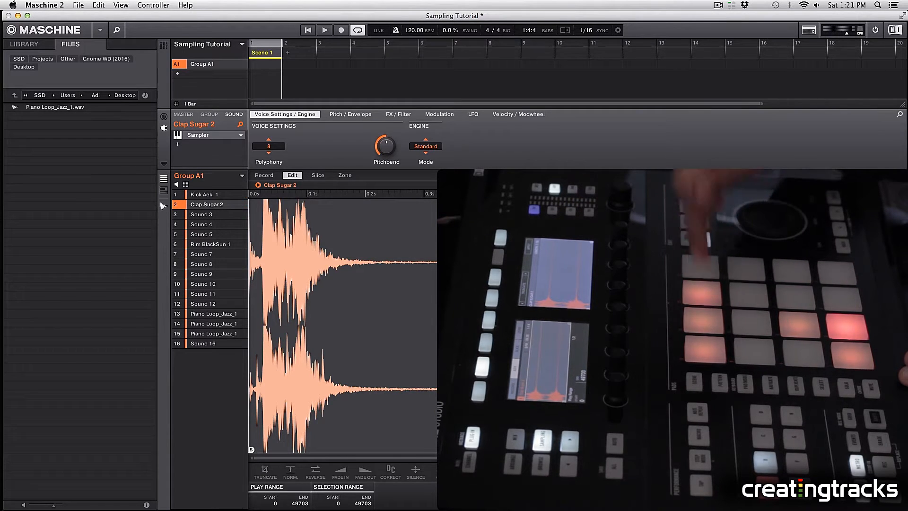
click(215, 333)
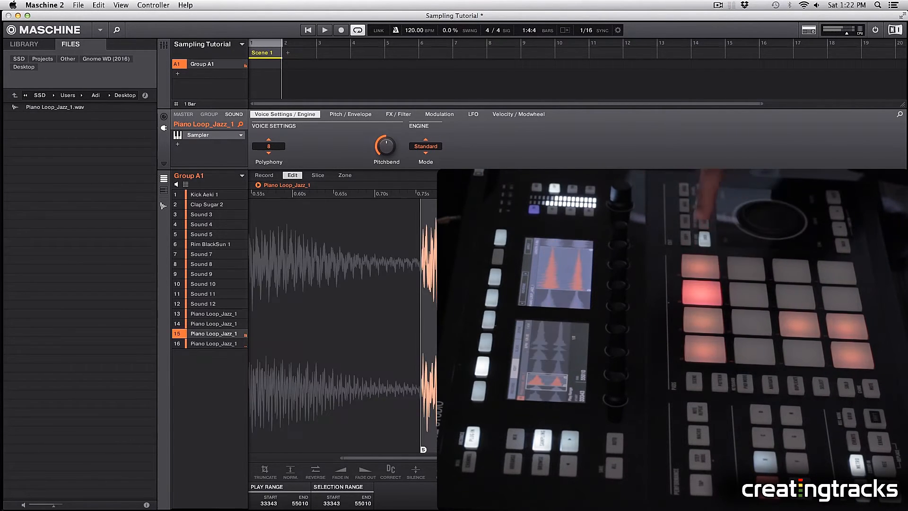
Step: Paste Piano Loop_Jazz_1 into slot 16 of Group A1 for a further chord
click(215, 342)
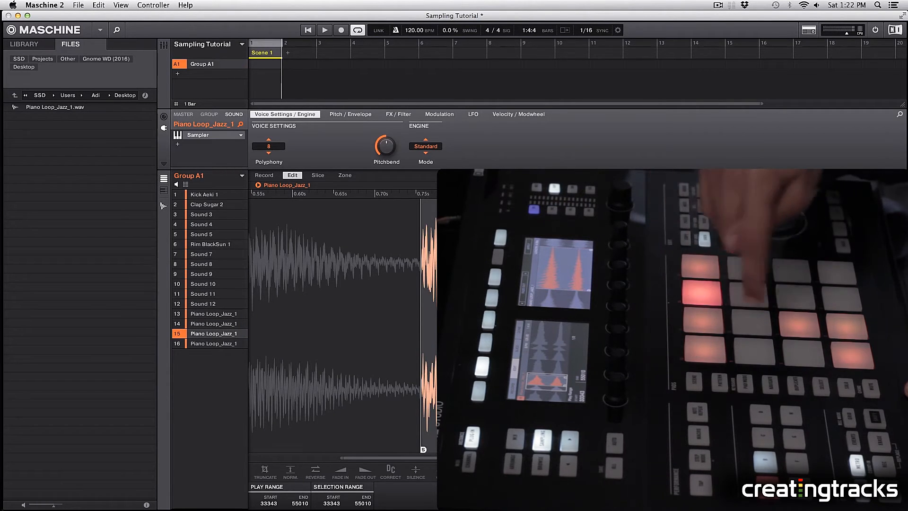
Step: Copy the trimmed 0–21738 Piano Loop_Jazz_1 chop and paste it into slot 9
click(202, 293)
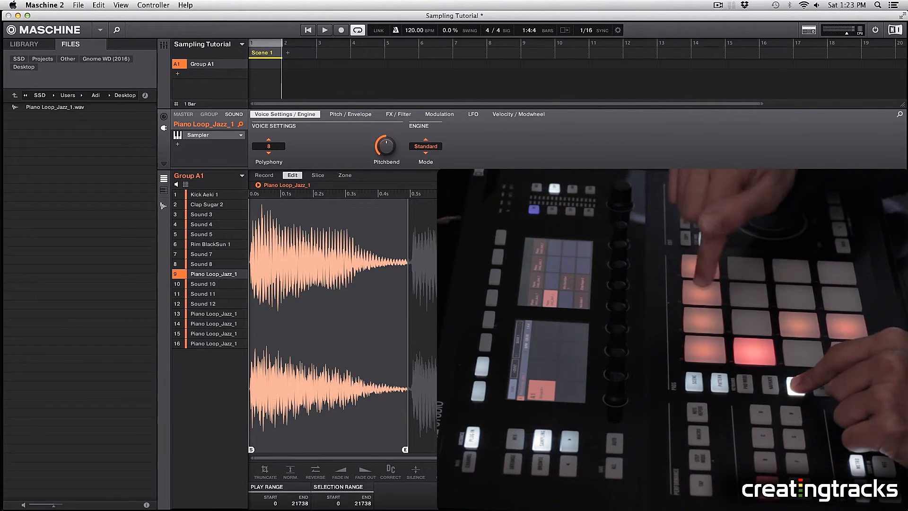
click(215, 283)
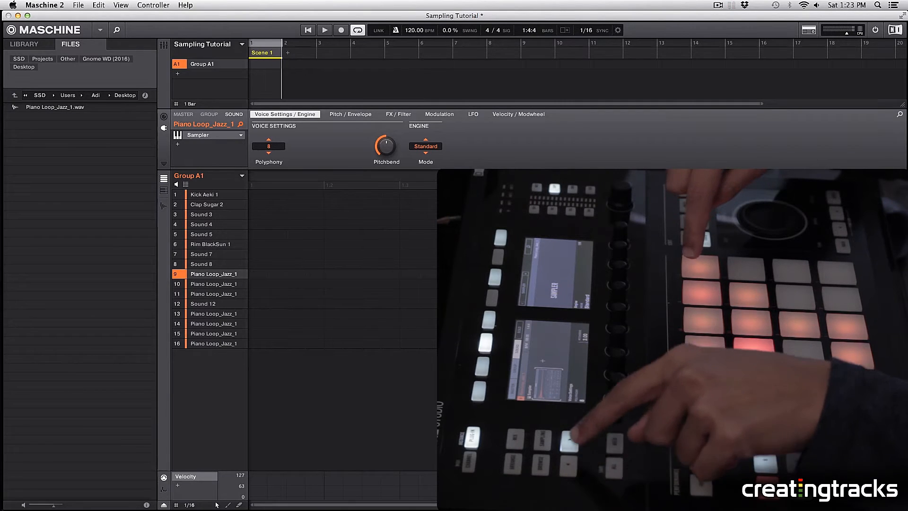
click(350, 115)
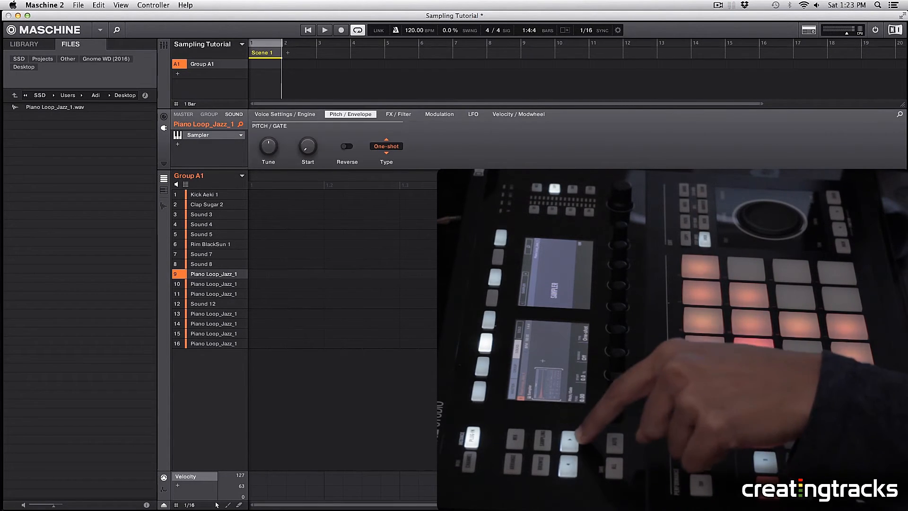
click(473, 115)
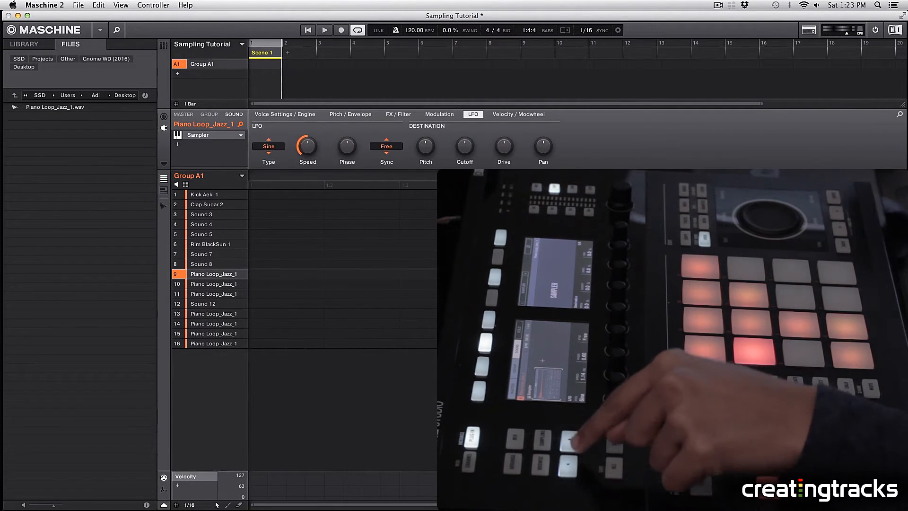
click(350, 114)
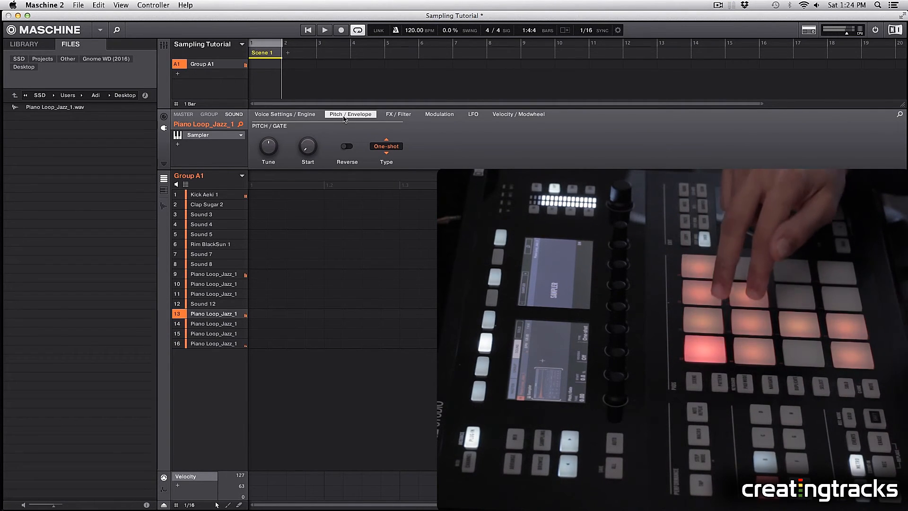
click(208, 205)
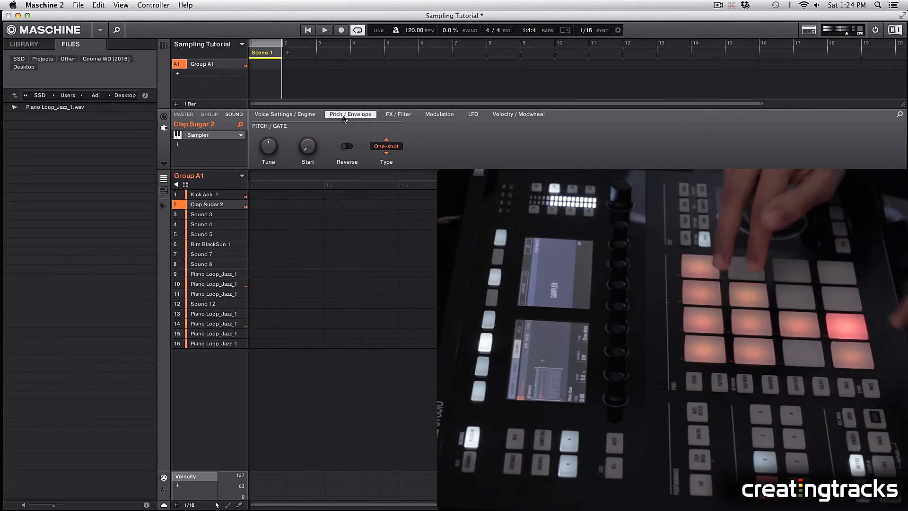
click(208, 193)
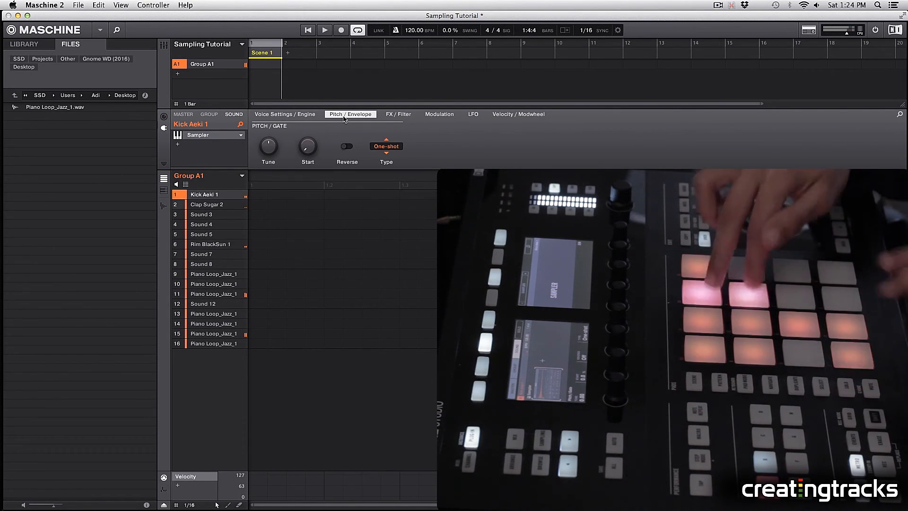
click(213, 313)
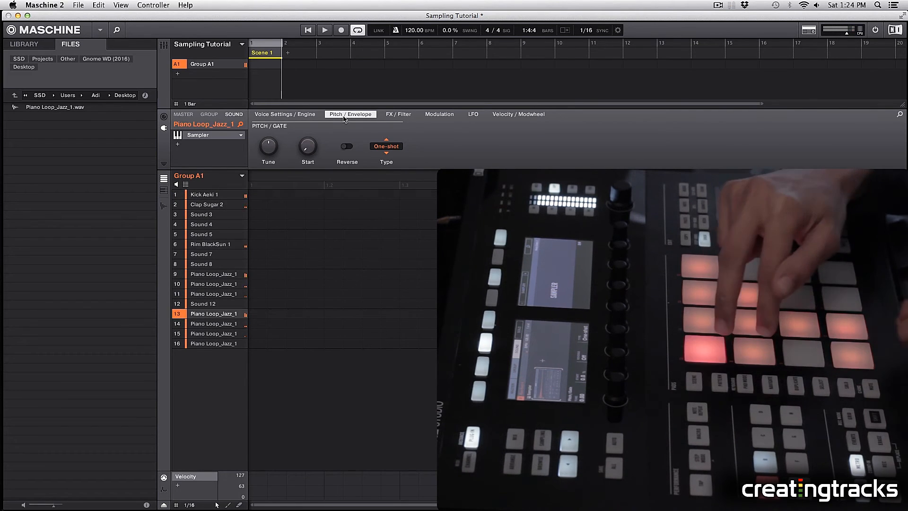
click(202, 194)
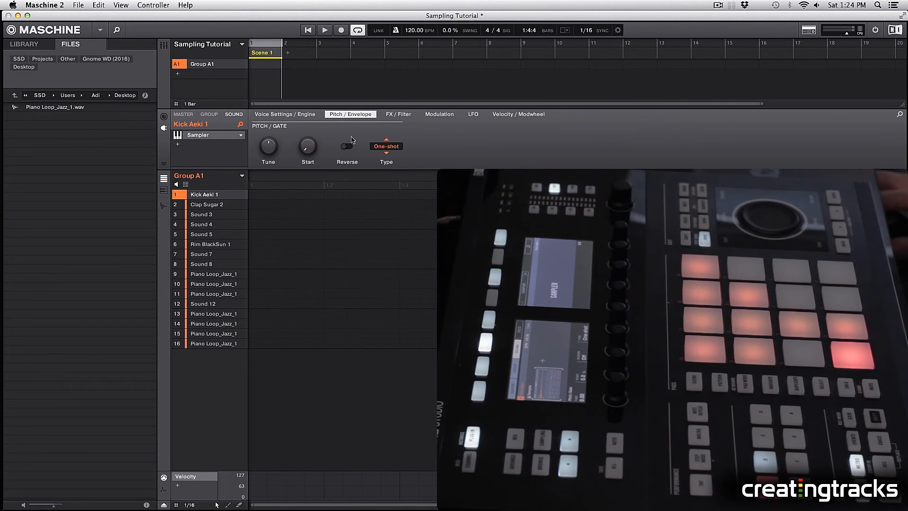
mouse_move(377, 171)
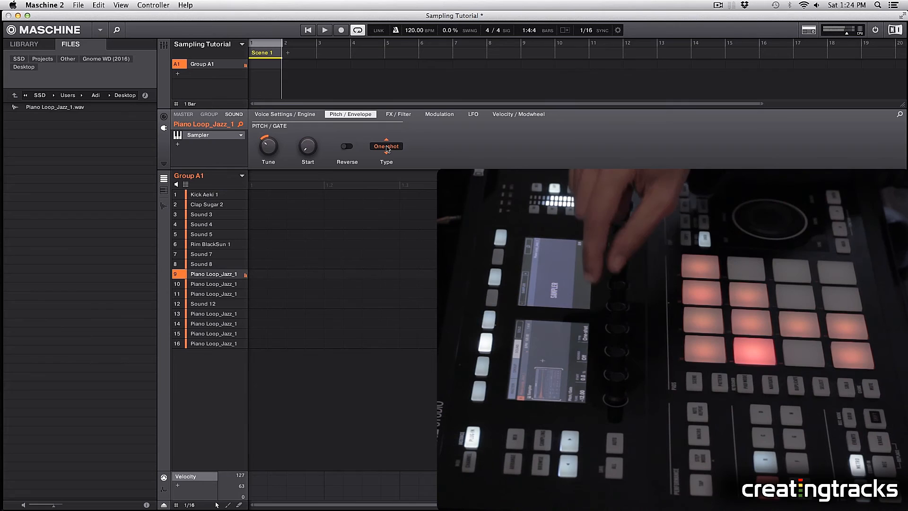
Step: Select pad 9's Piano Loop Jazz chord and switch its playback type from One-shot to an envelope
click(386, 145)
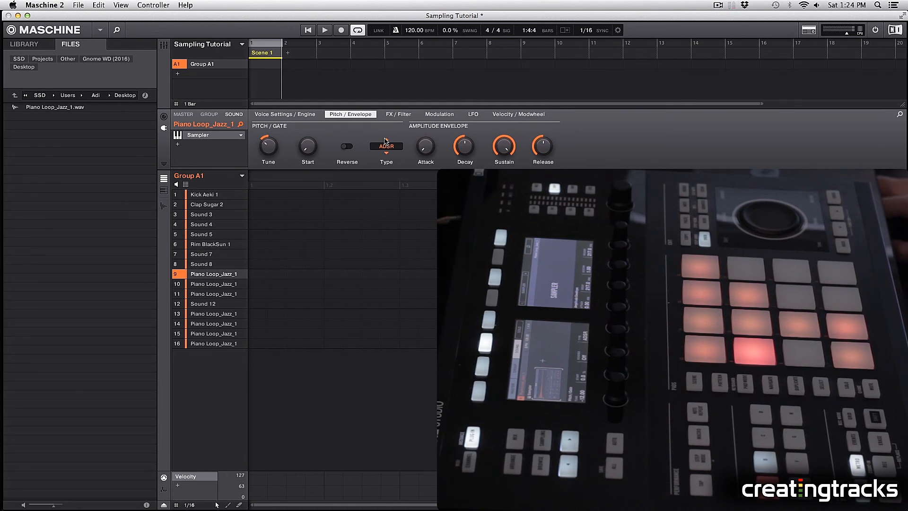
mouse_move(722, 97)
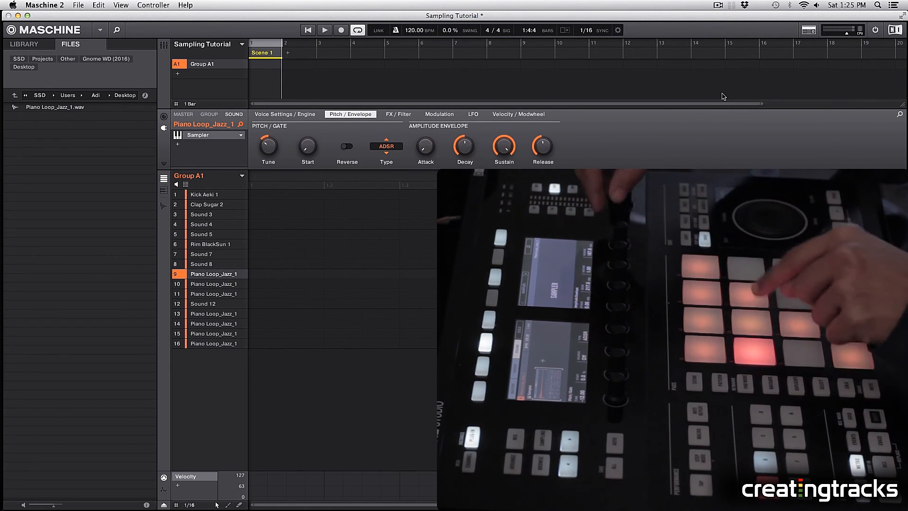
Step: Set the pad 9 chord to ADSR and shape its Attack, Decay, Sustain and Release
click(212, 283)
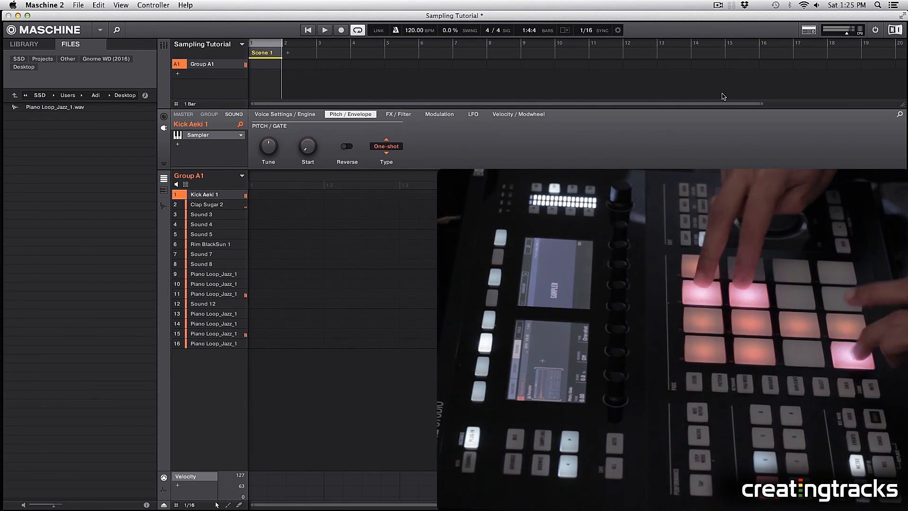
click(206, 204)
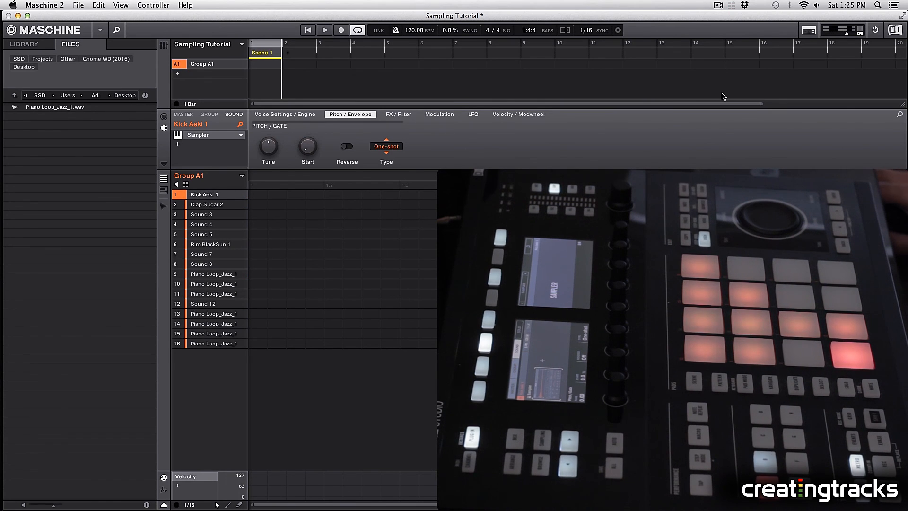
mouse_move(670, 121)
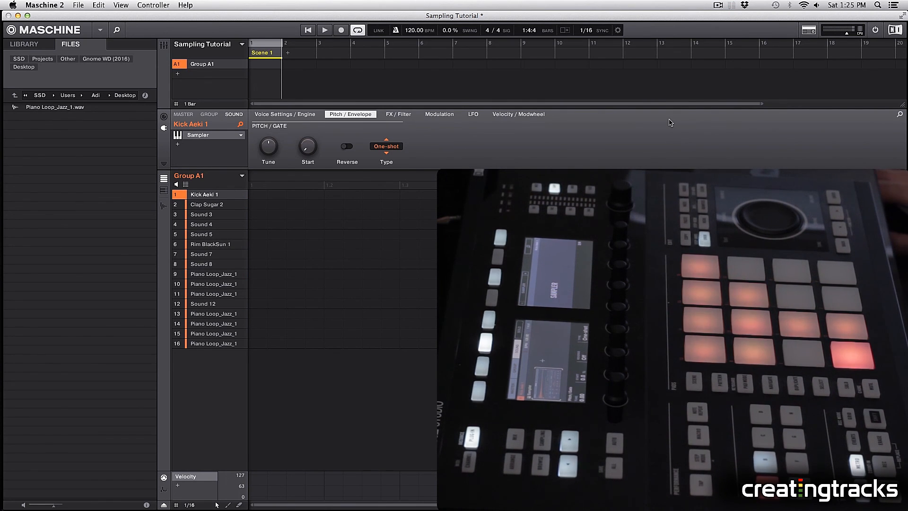
click(213, 343)
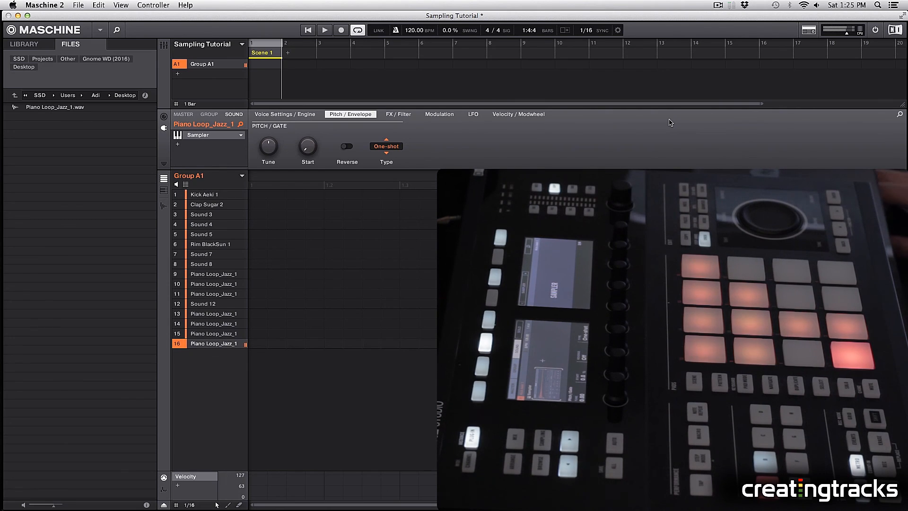